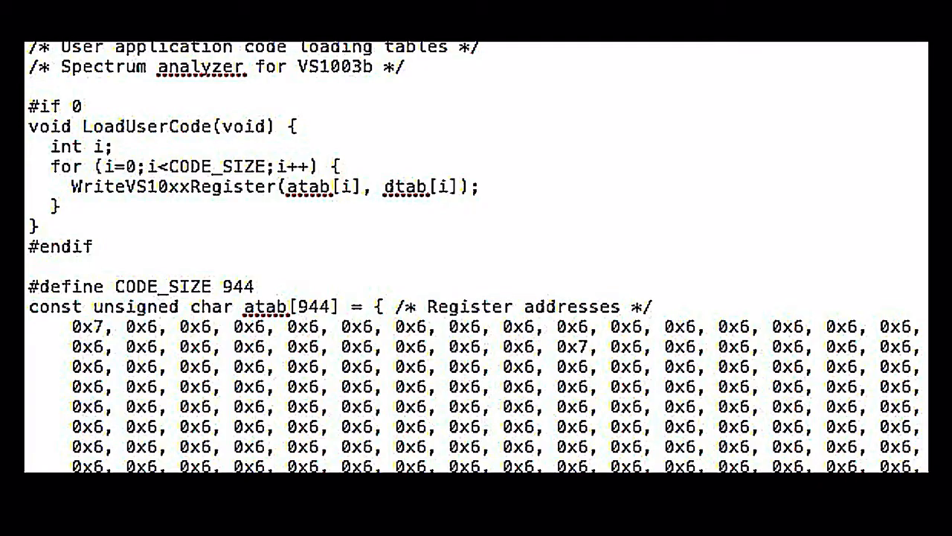
{"action": "scroll", "scroll_direction": "down", "scroll_amount": 3}
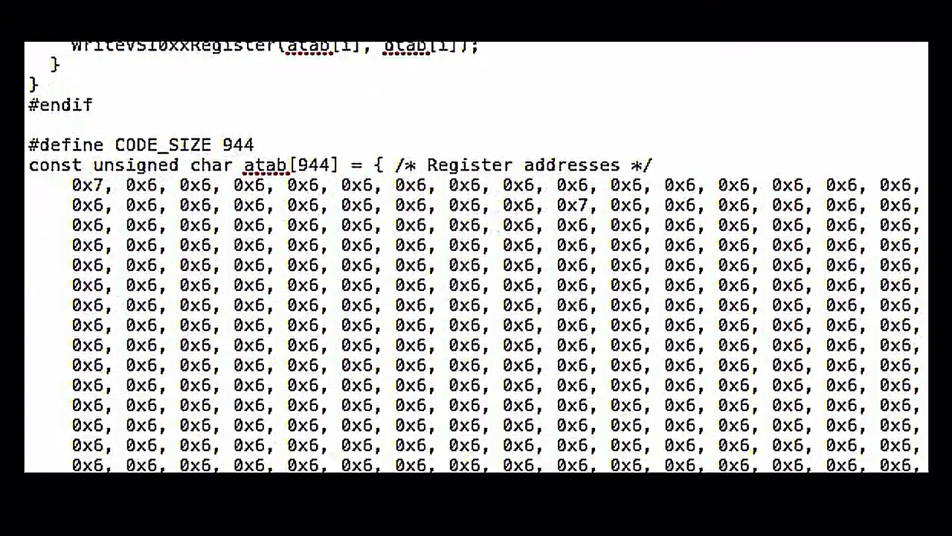
{"action": "scroll", "scroll_direction": "down", "scroll_amount": 3}
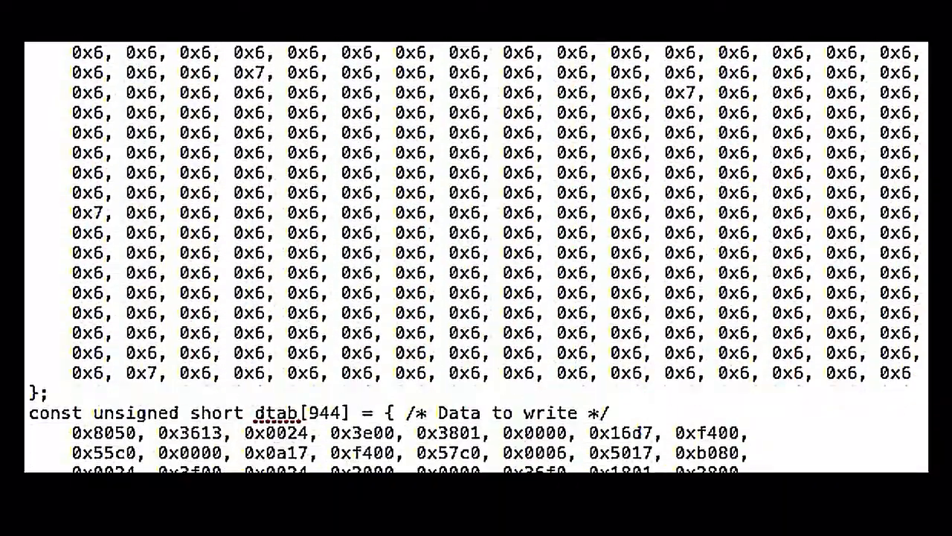
{"action": "scroll", "scroll_direction": "down", "scroll_amount": 3}
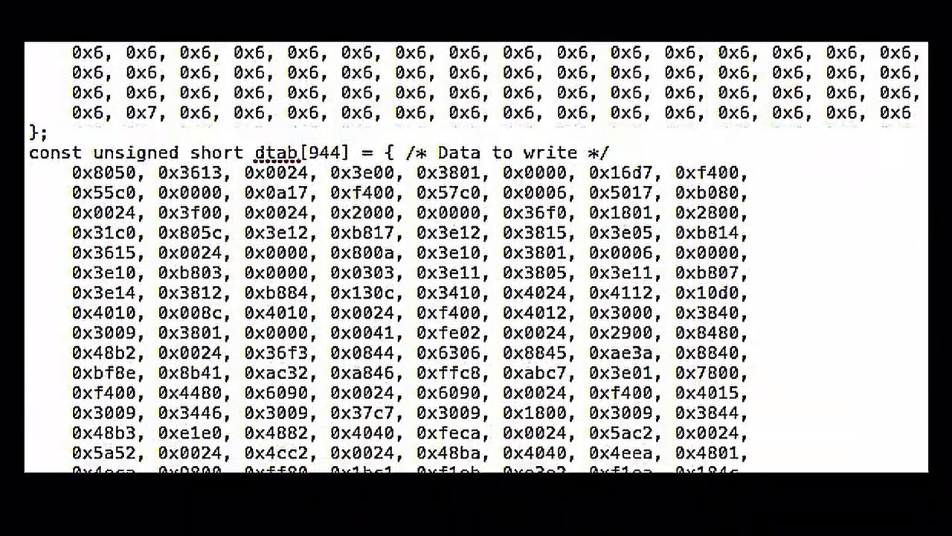
{"action": "scroll", "scroll_direction": "down", "scroll_amount": 3}
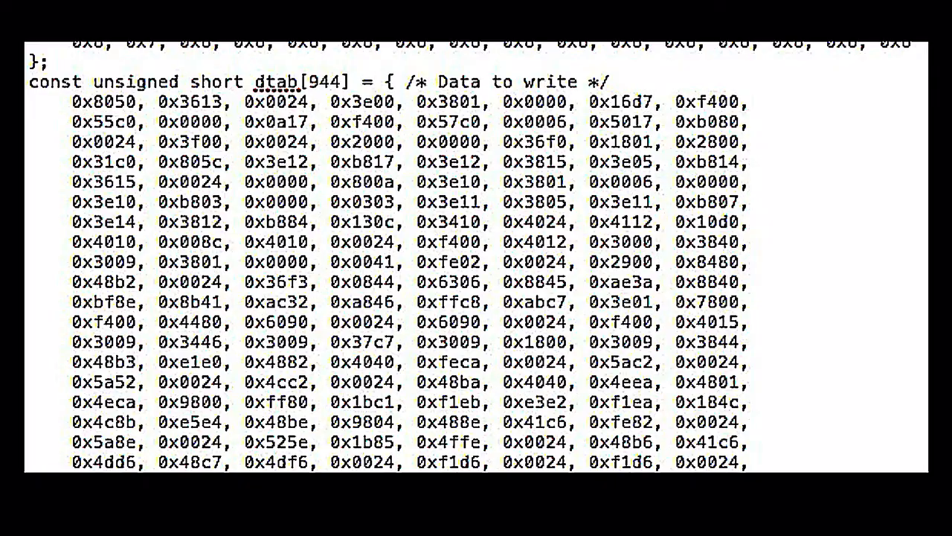
{"action": "scroll", "scroll_direction": "down", "scroll_amount": 3}
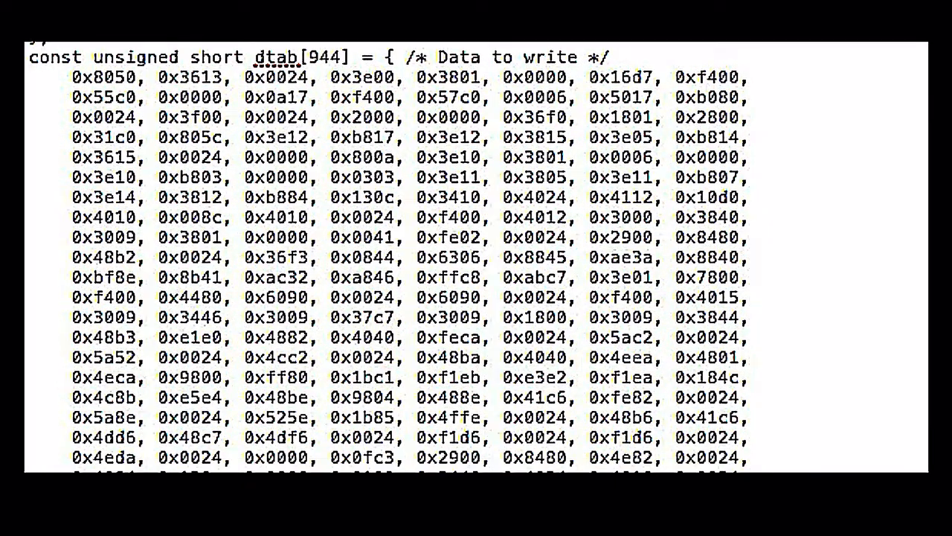
{"action": "scroll", "scroll_direction": "down", "scroll_amount": 3}
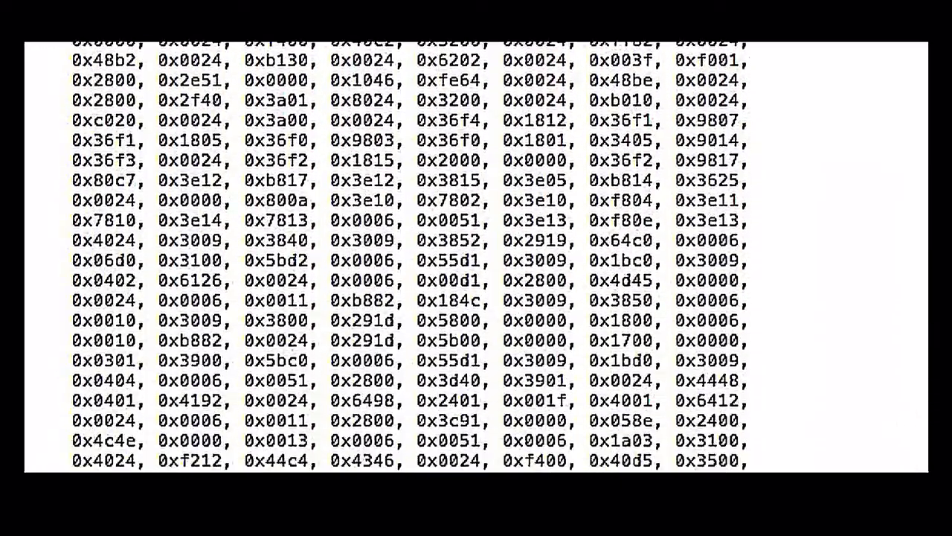
{"action": "scroll", "scroll_direction": "down", "scroll_amount": 3}
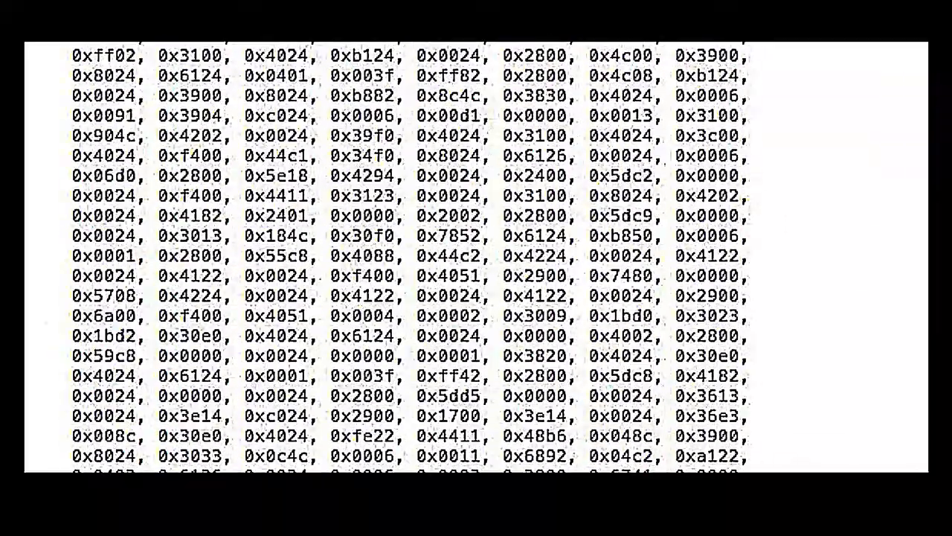
{"action": "scroll", "scroll_direction": "down", "scroll_amount": 3}
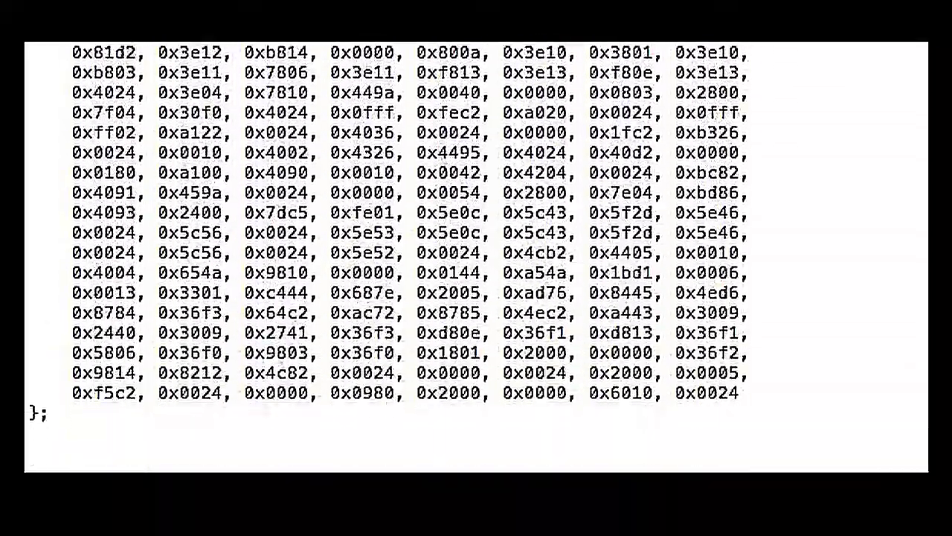